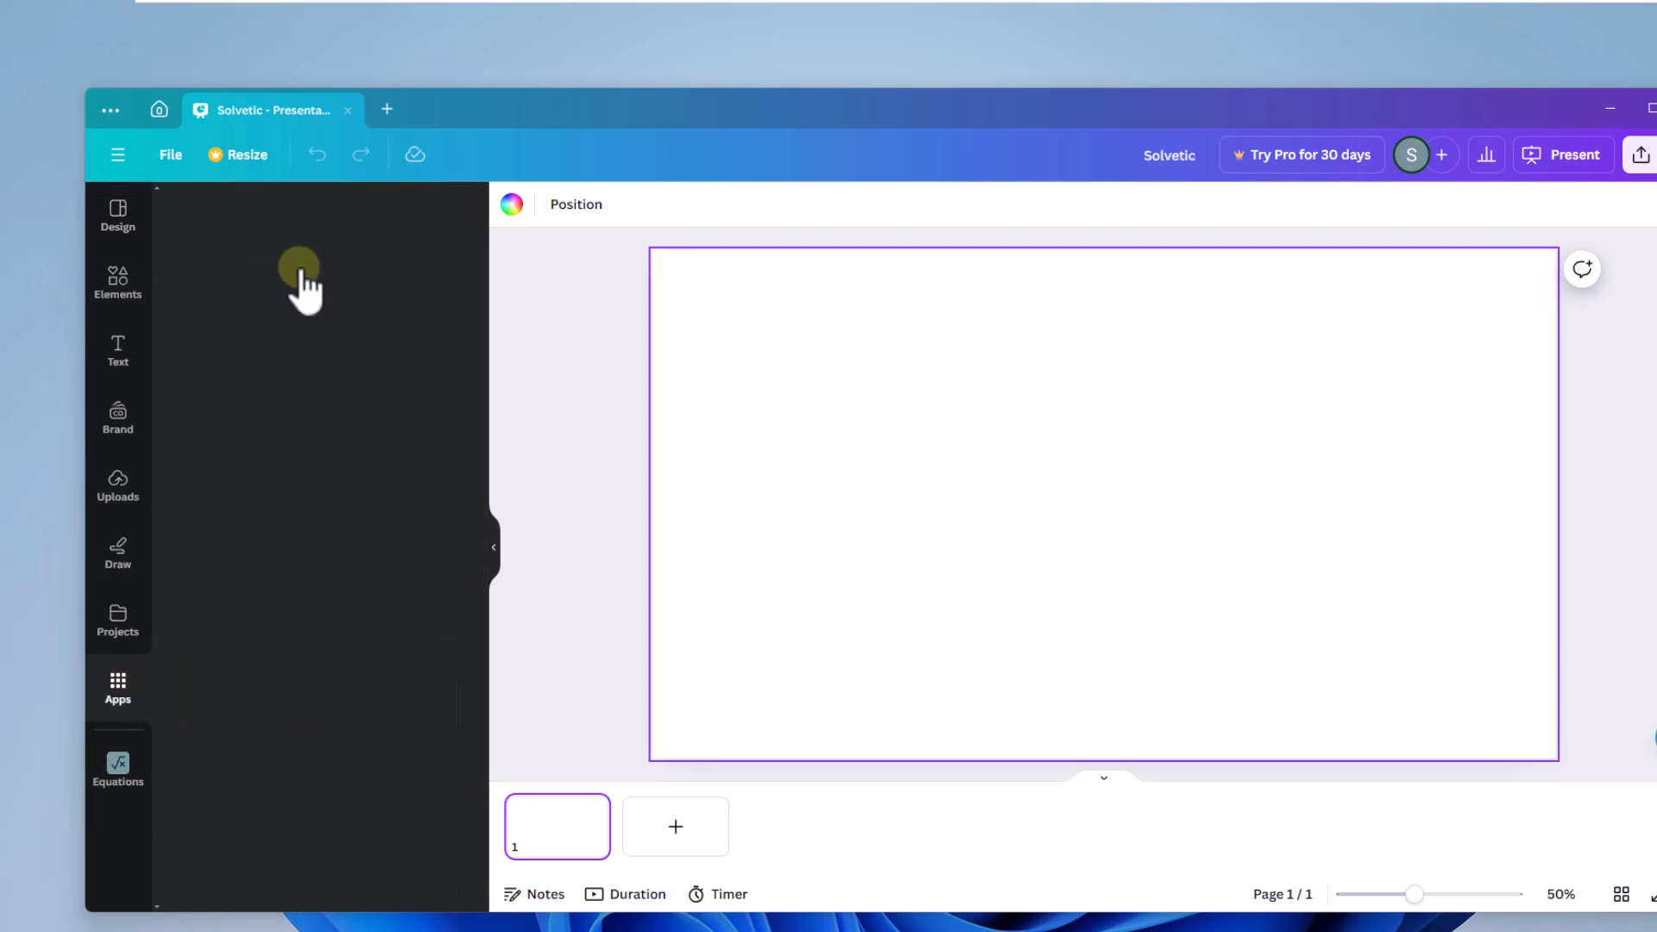
Step: Search Apps for 'equa' to open the Equations app
left_click(117, 688)
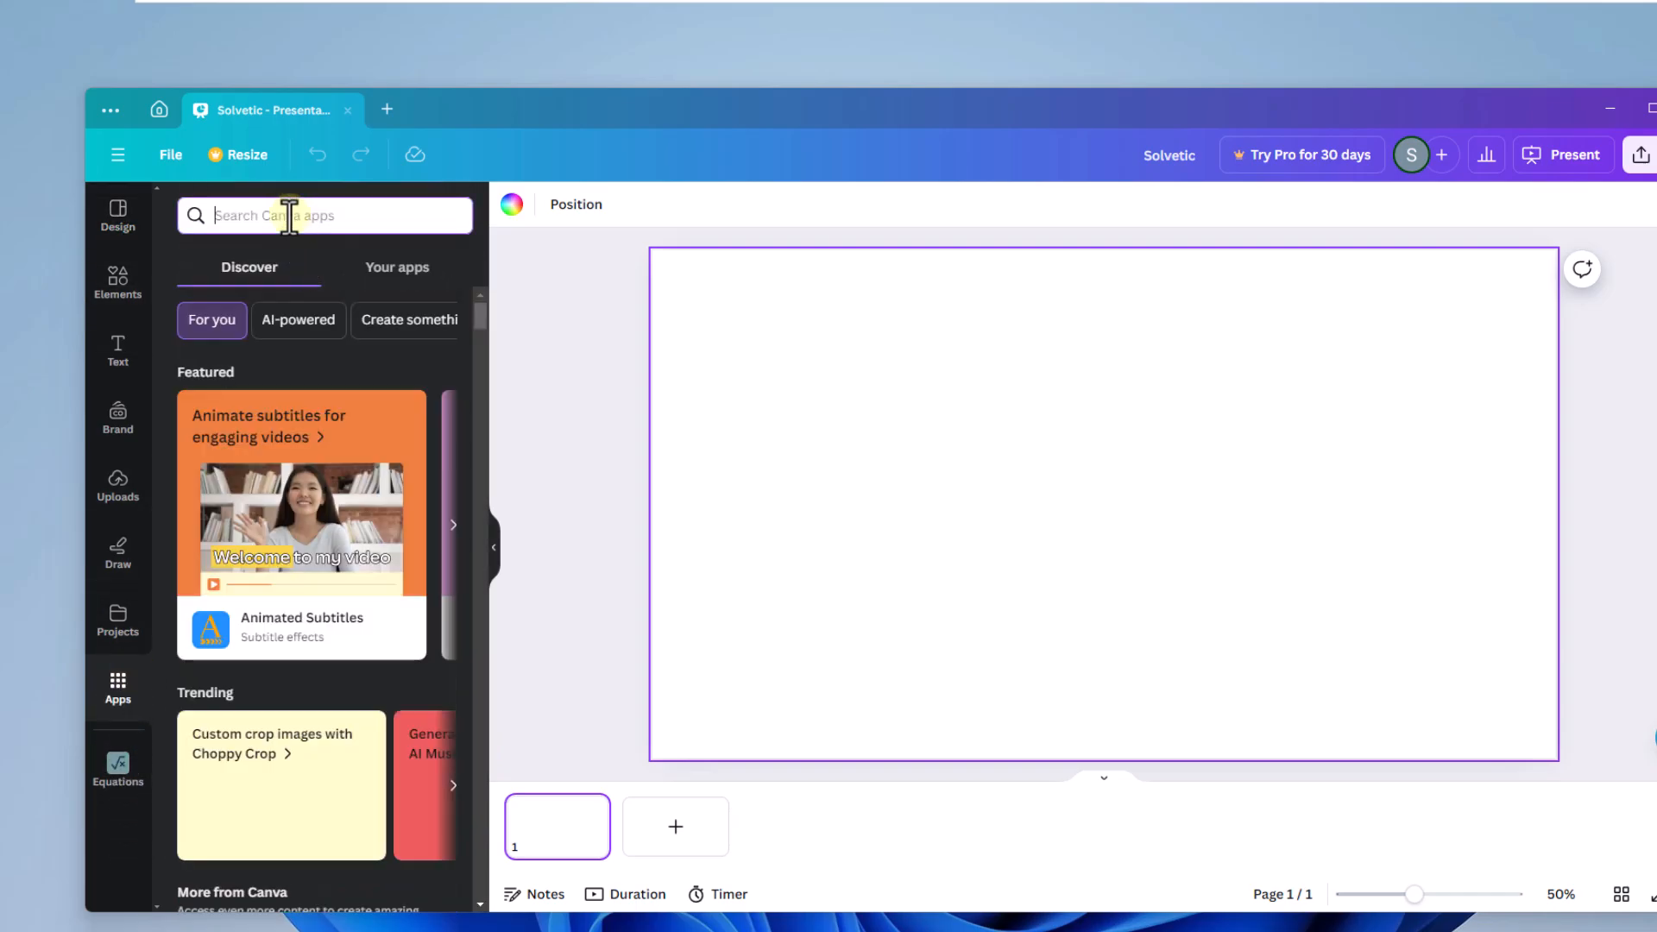
type("equa")
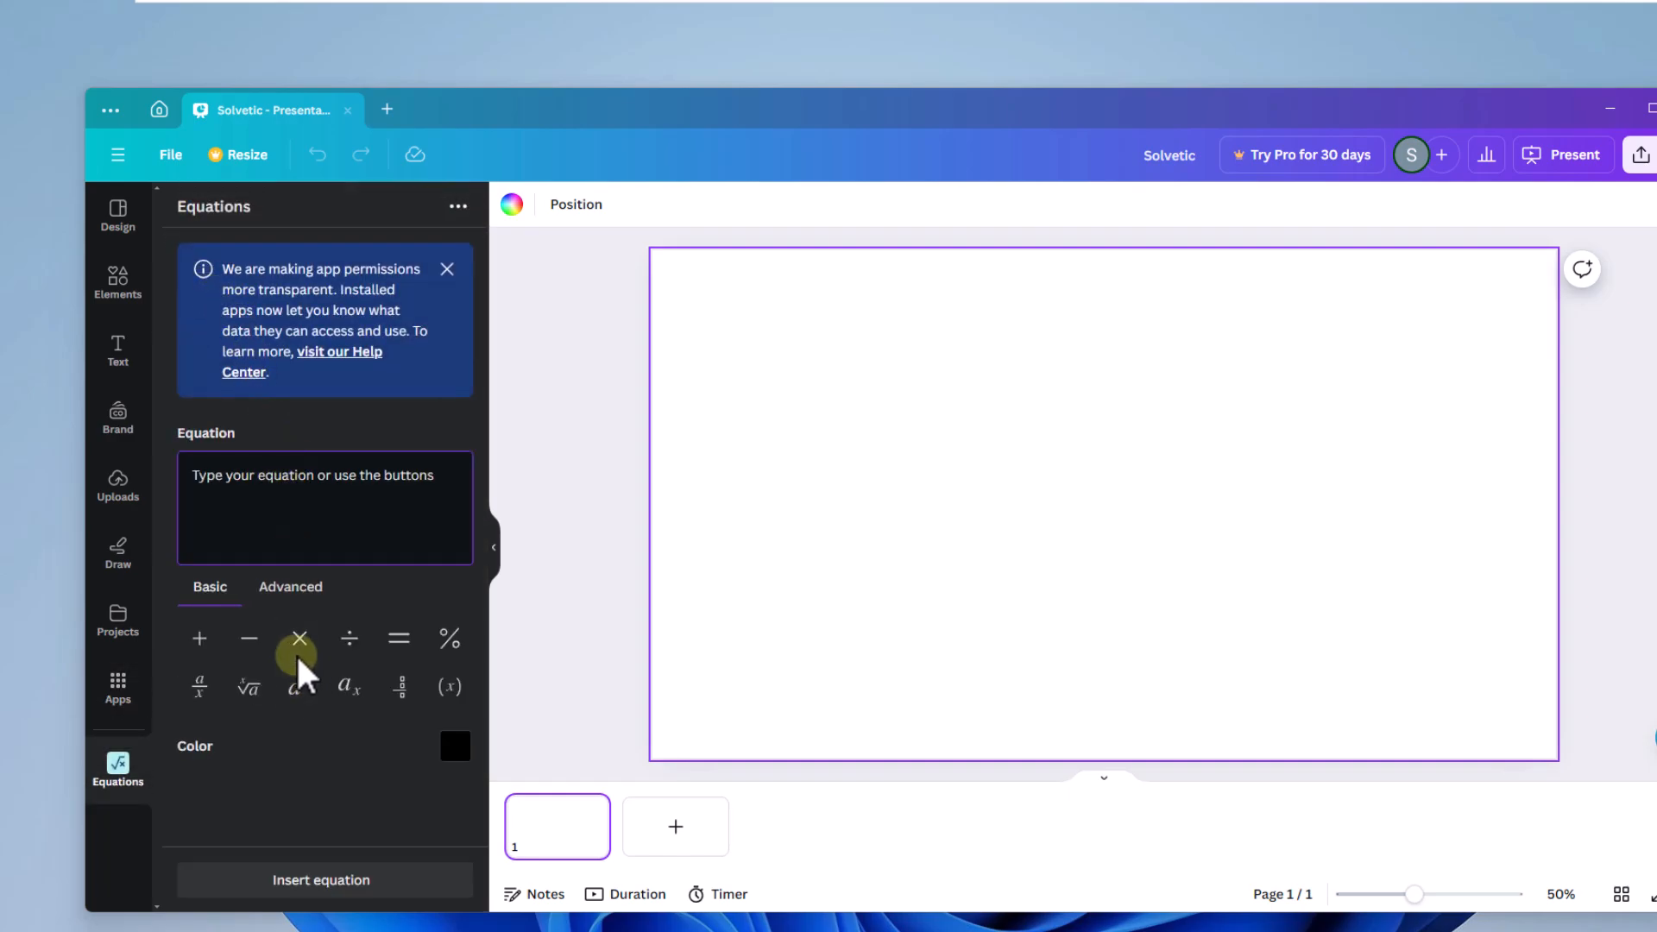
Step: Insert a '1' with superscript 'st' equation and drag it to the slide's upper left
left_click(300, 686)
type("1st")
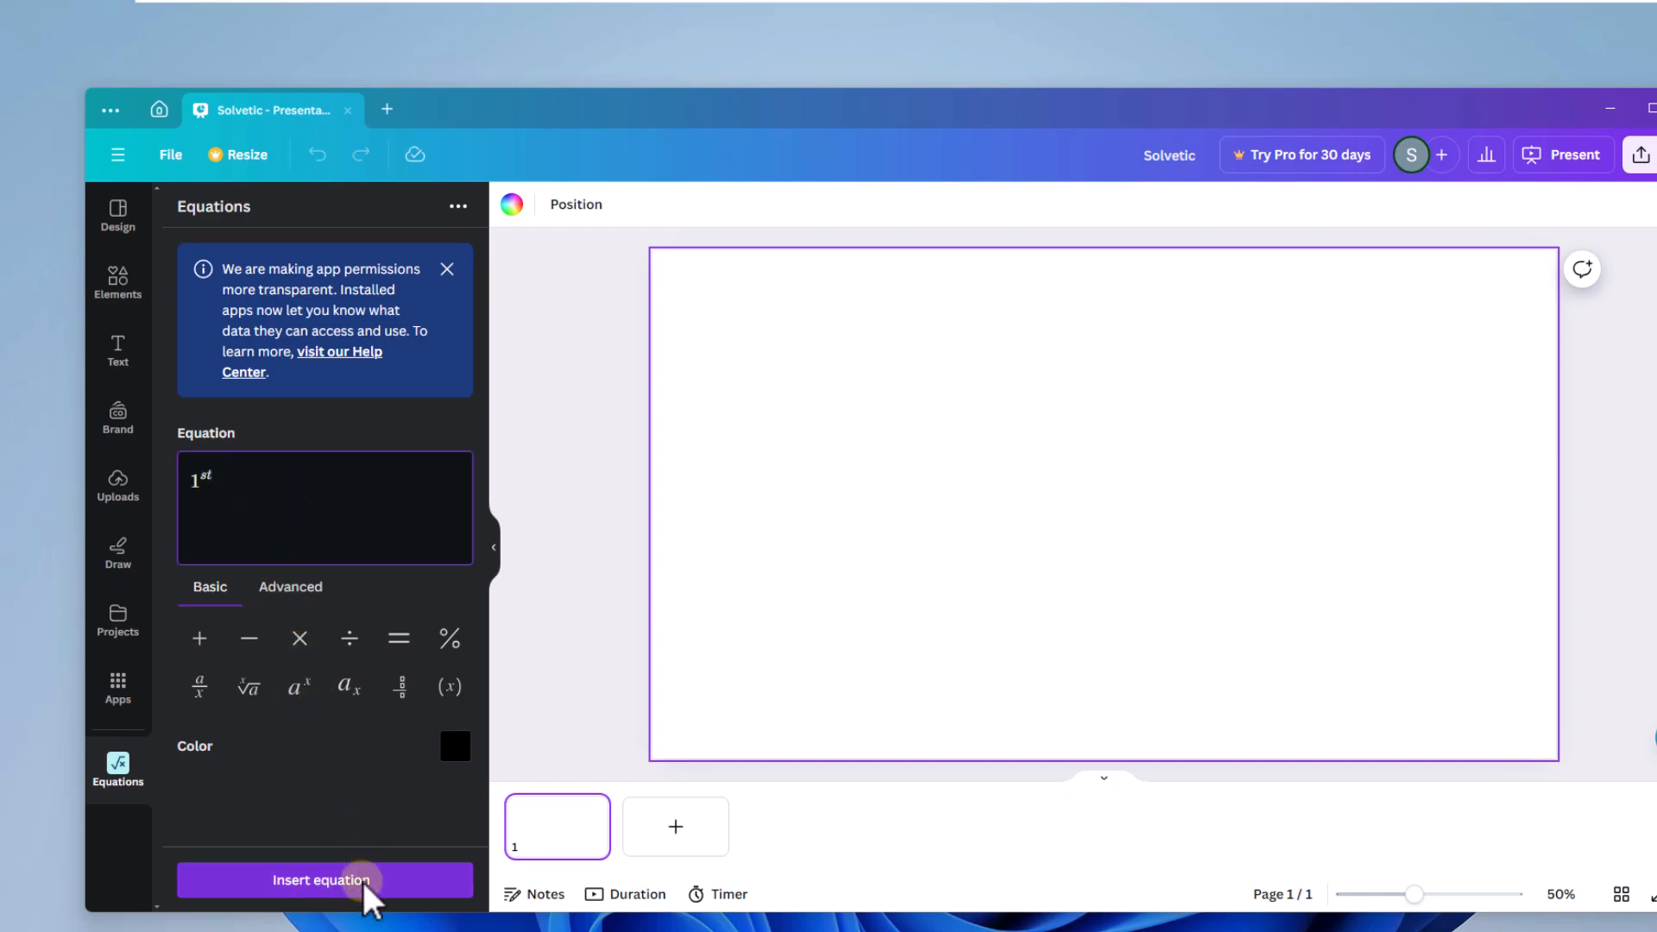
left_click(325, 880)
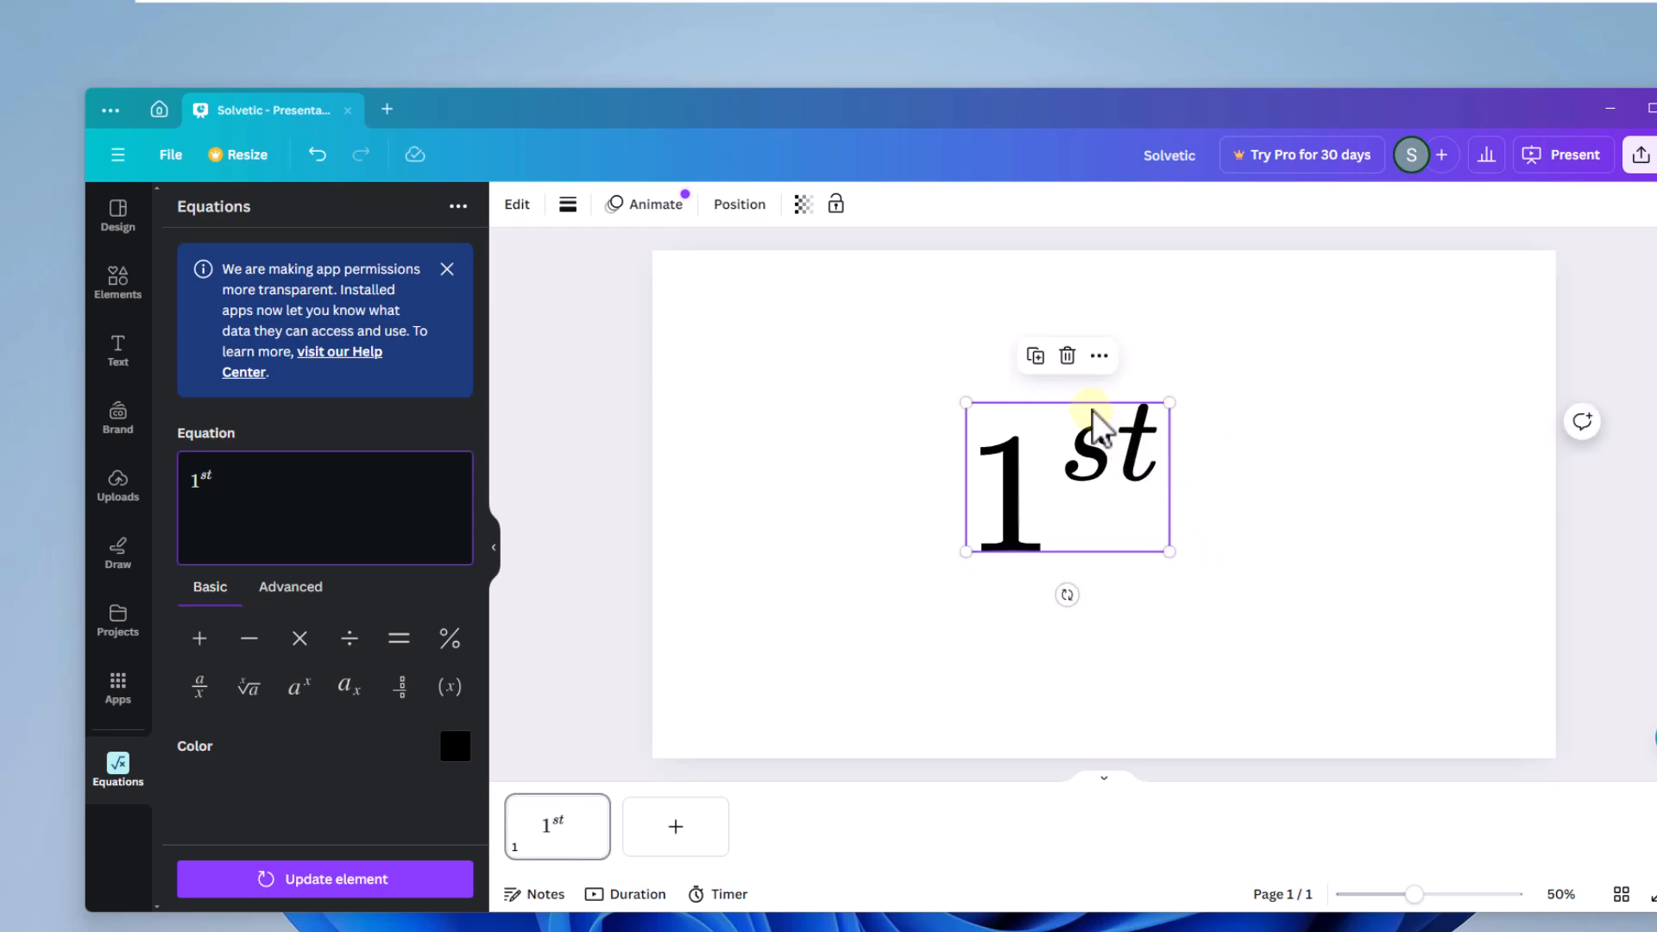
left_click_drag(1065, 476, 988, 462)
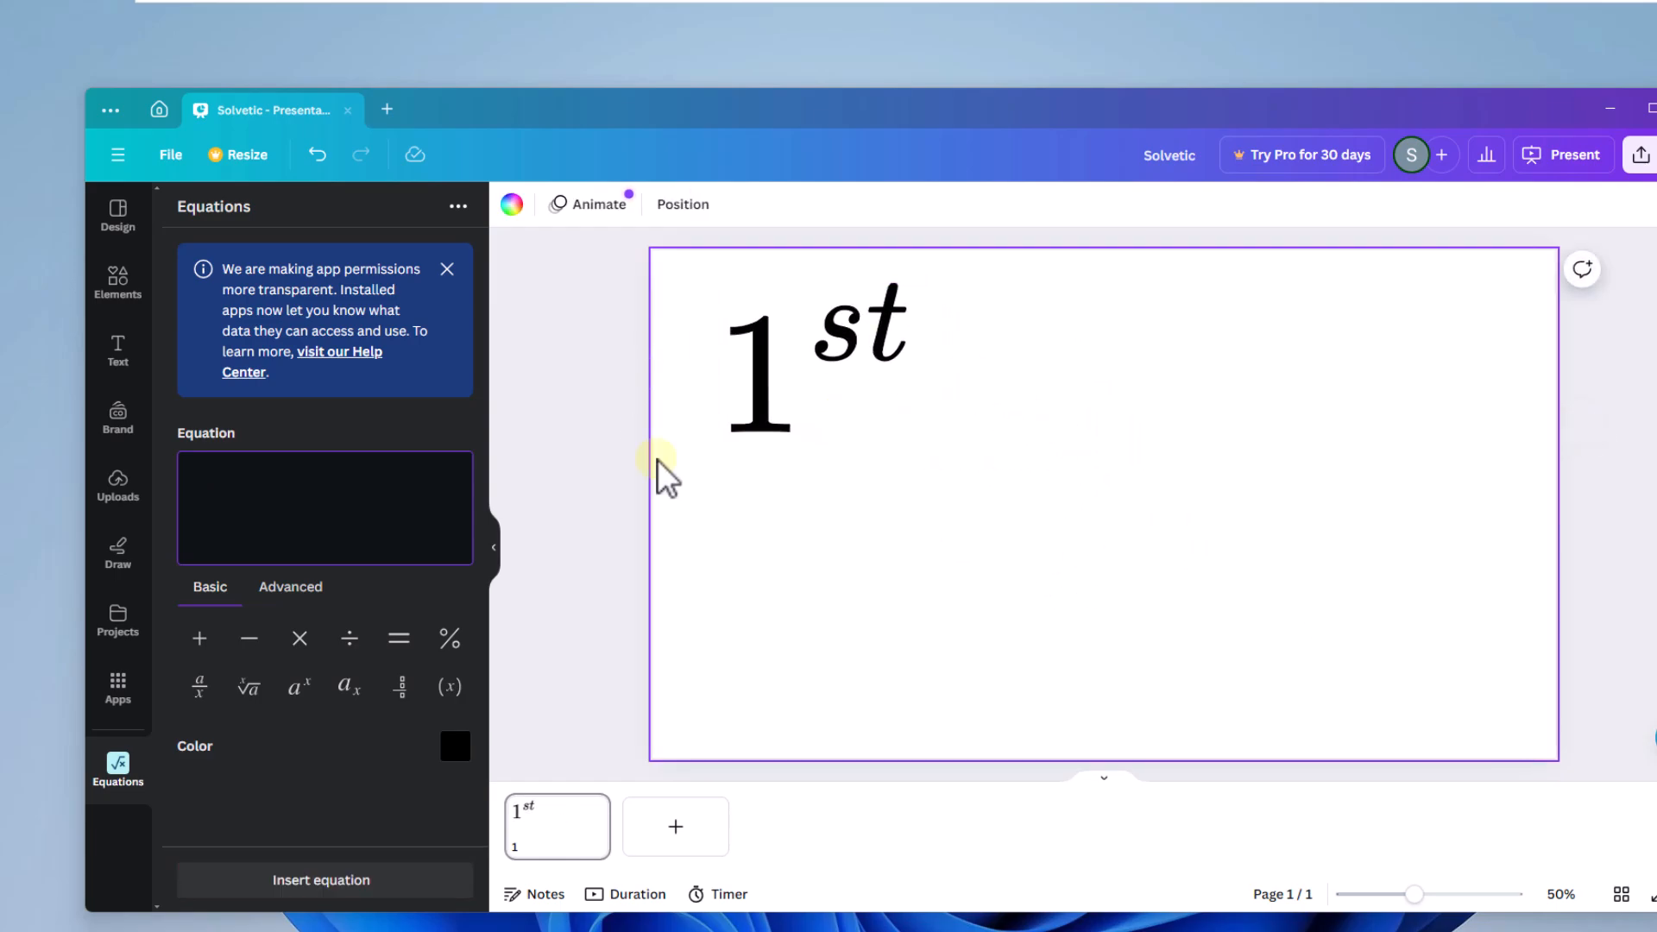
mouse_move(1095, 614)
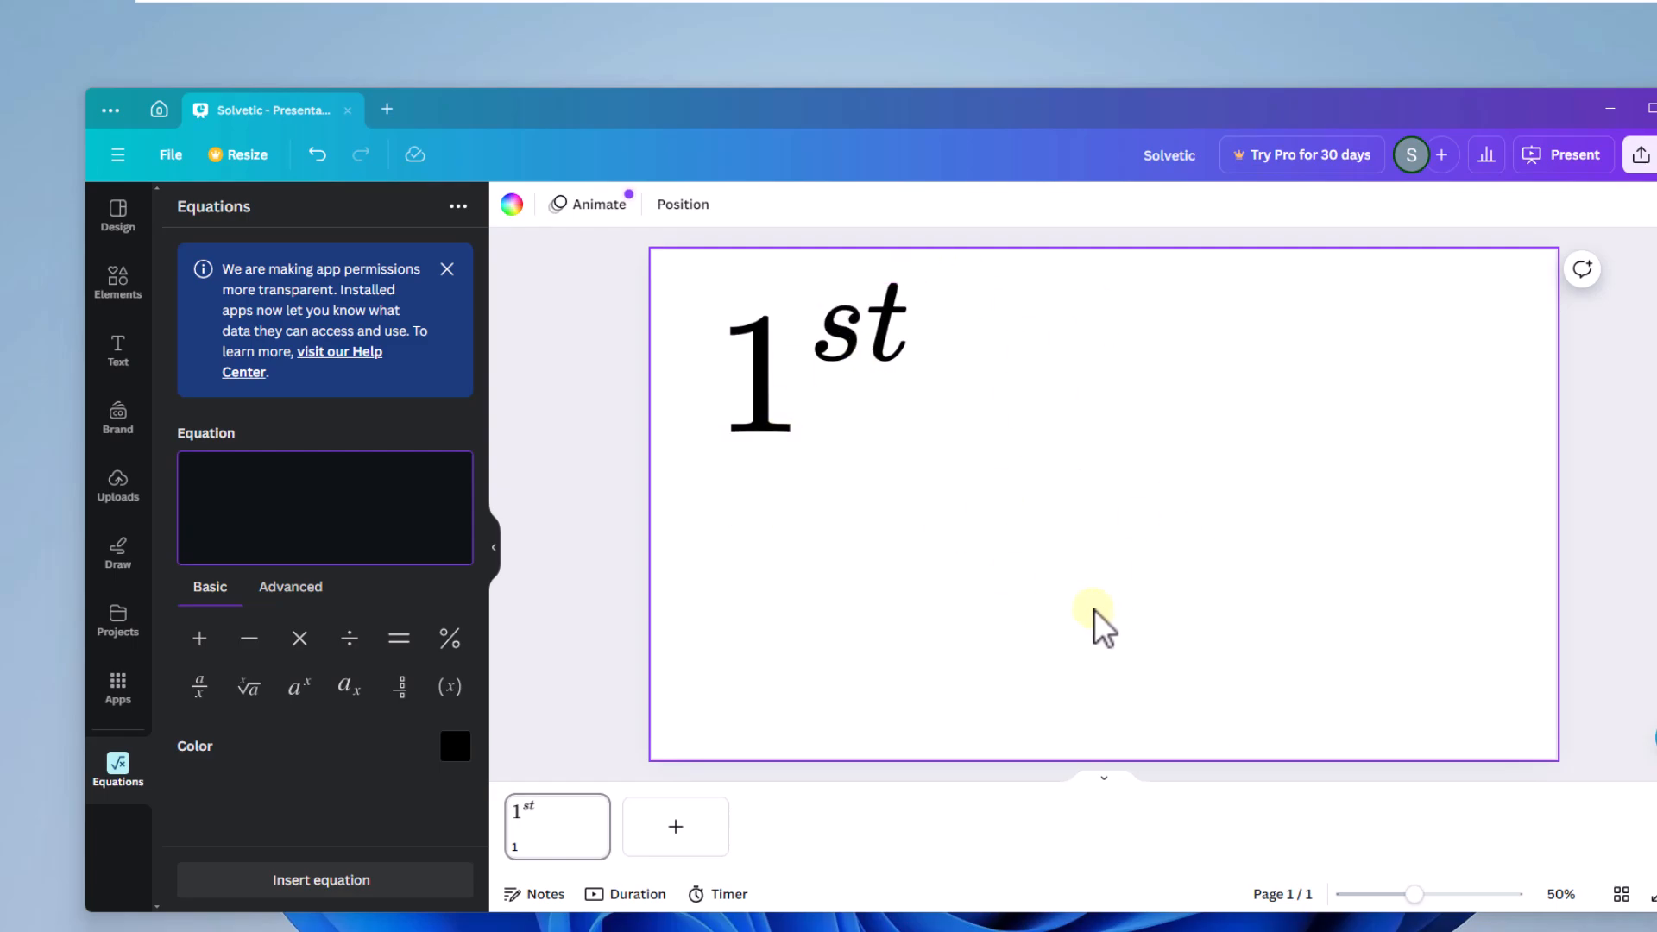
Step: Add a text box containing '2', plus a second text box for the suffix
left_click(117, 345)
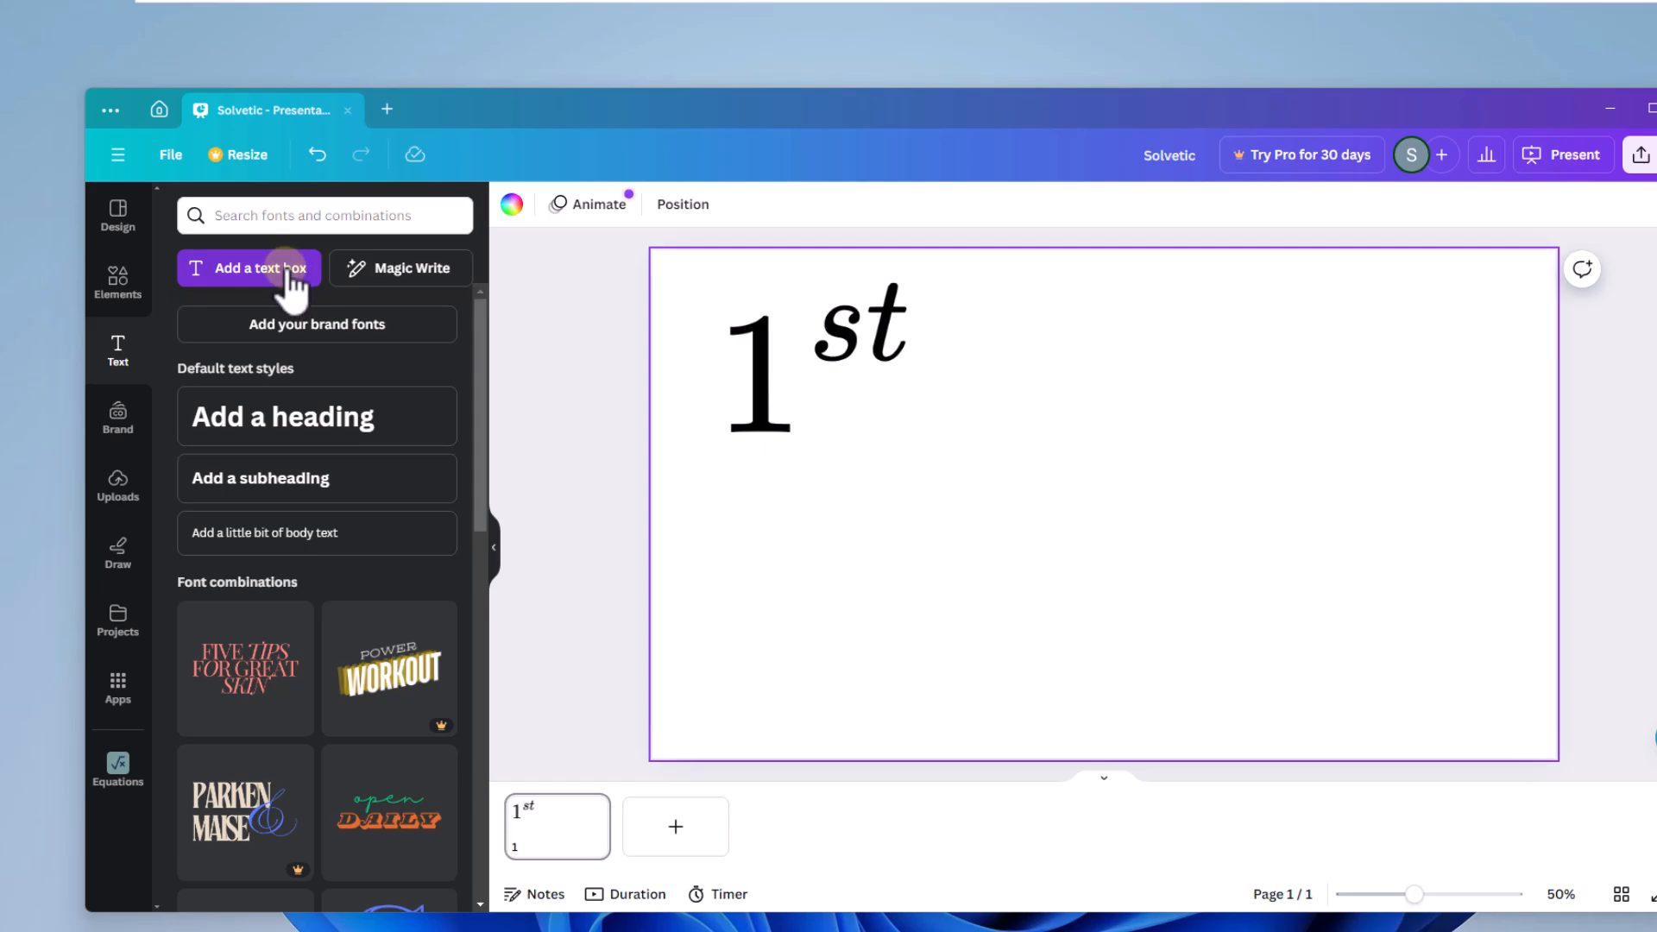
left_click(249, 268)
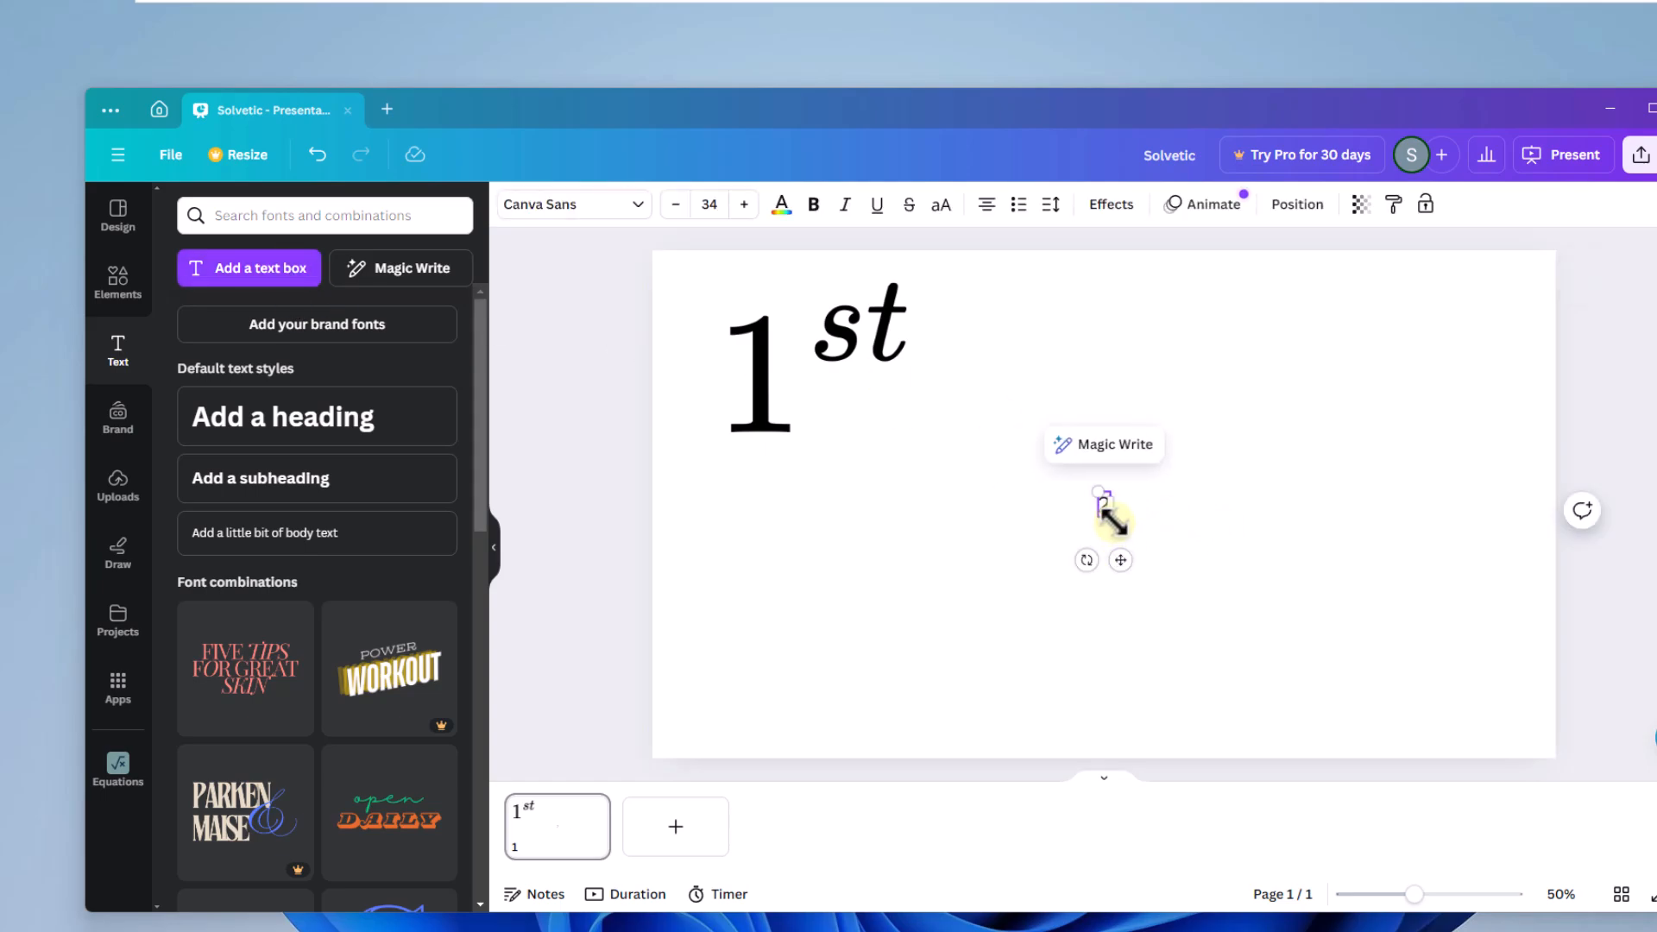
type("2")
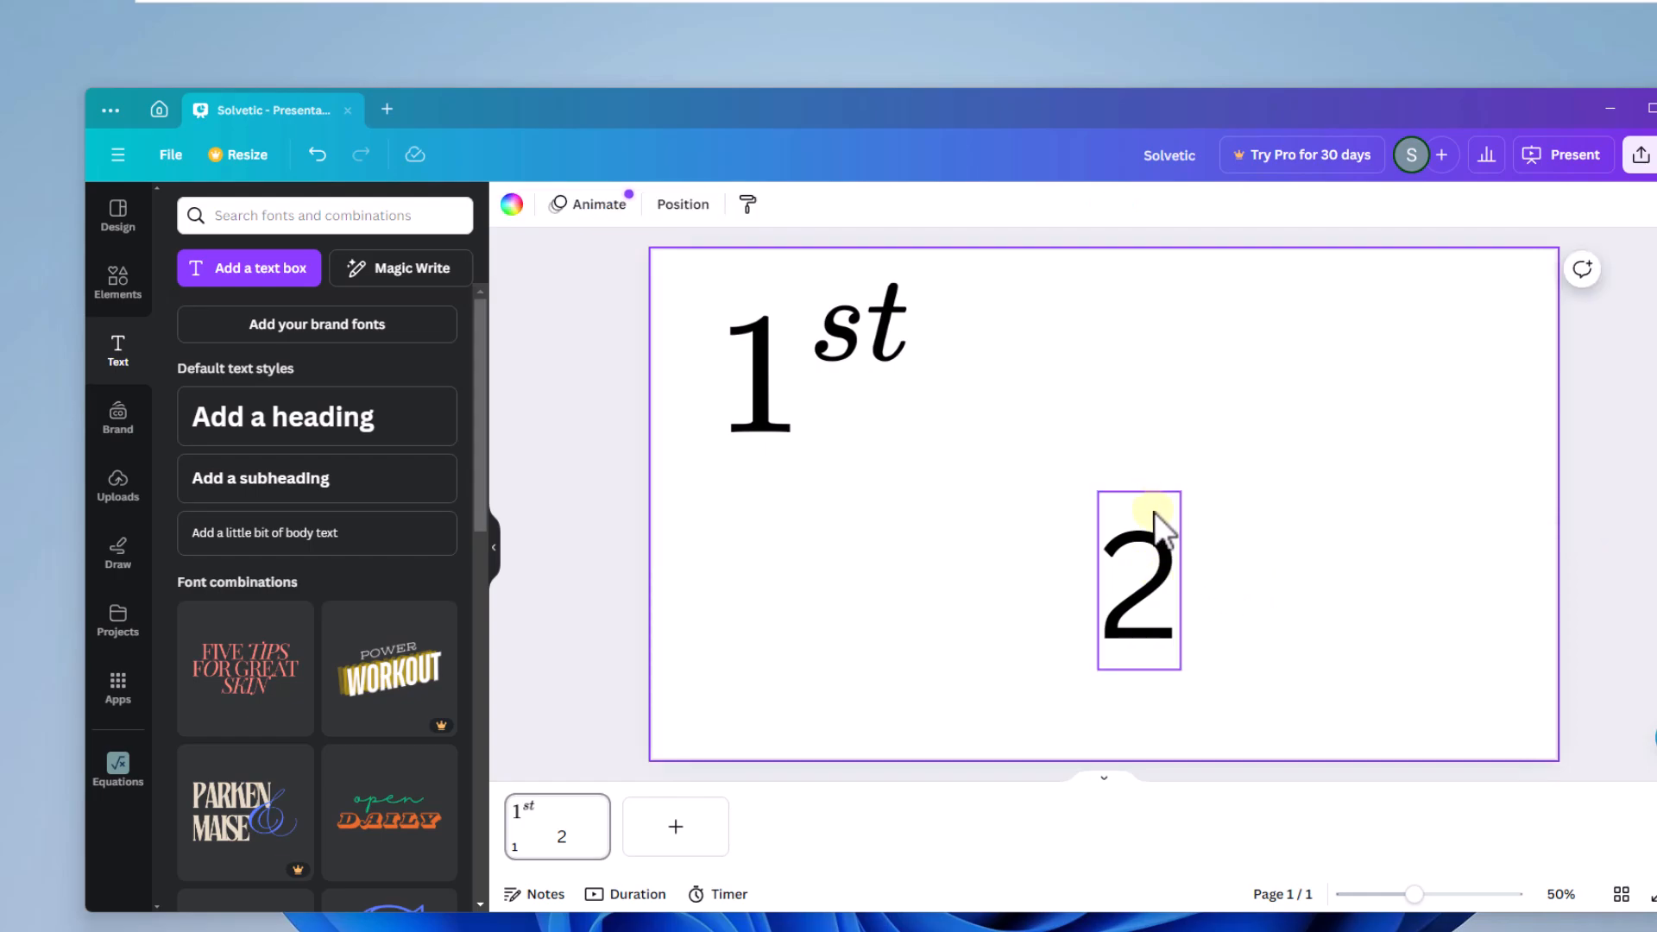
left_click(1145, 577)
type("nd")
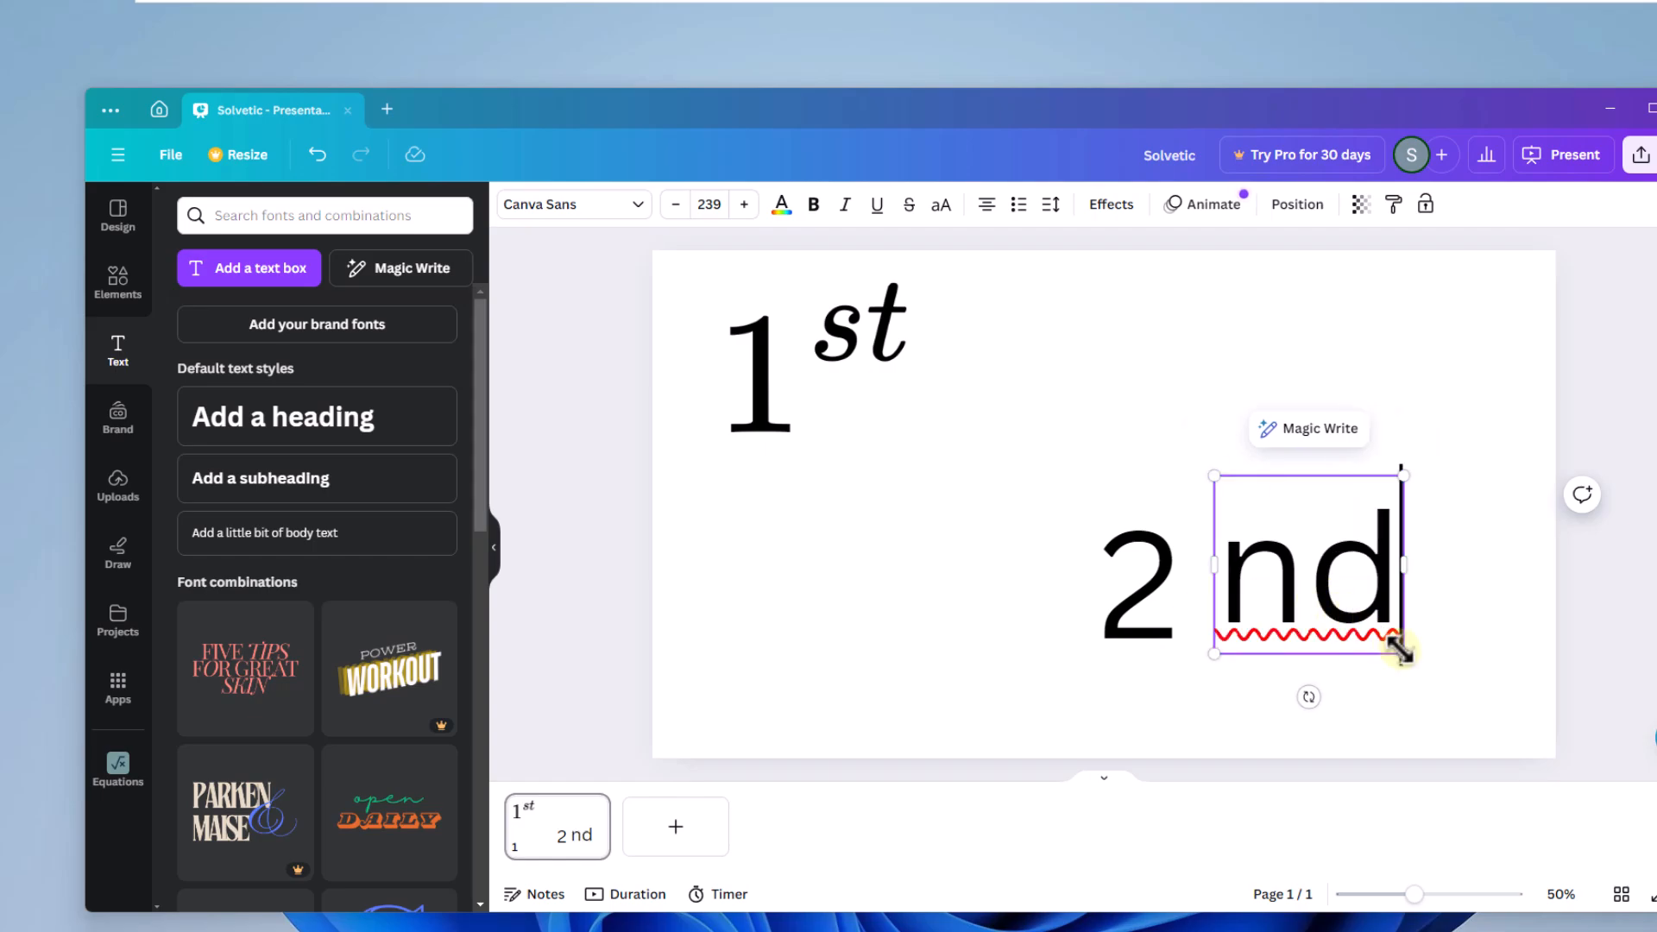
Step: Shrink the 'nd' text box and reduce its font size to superscript scale
left_click_drag(1404, 653, 1306, 556)
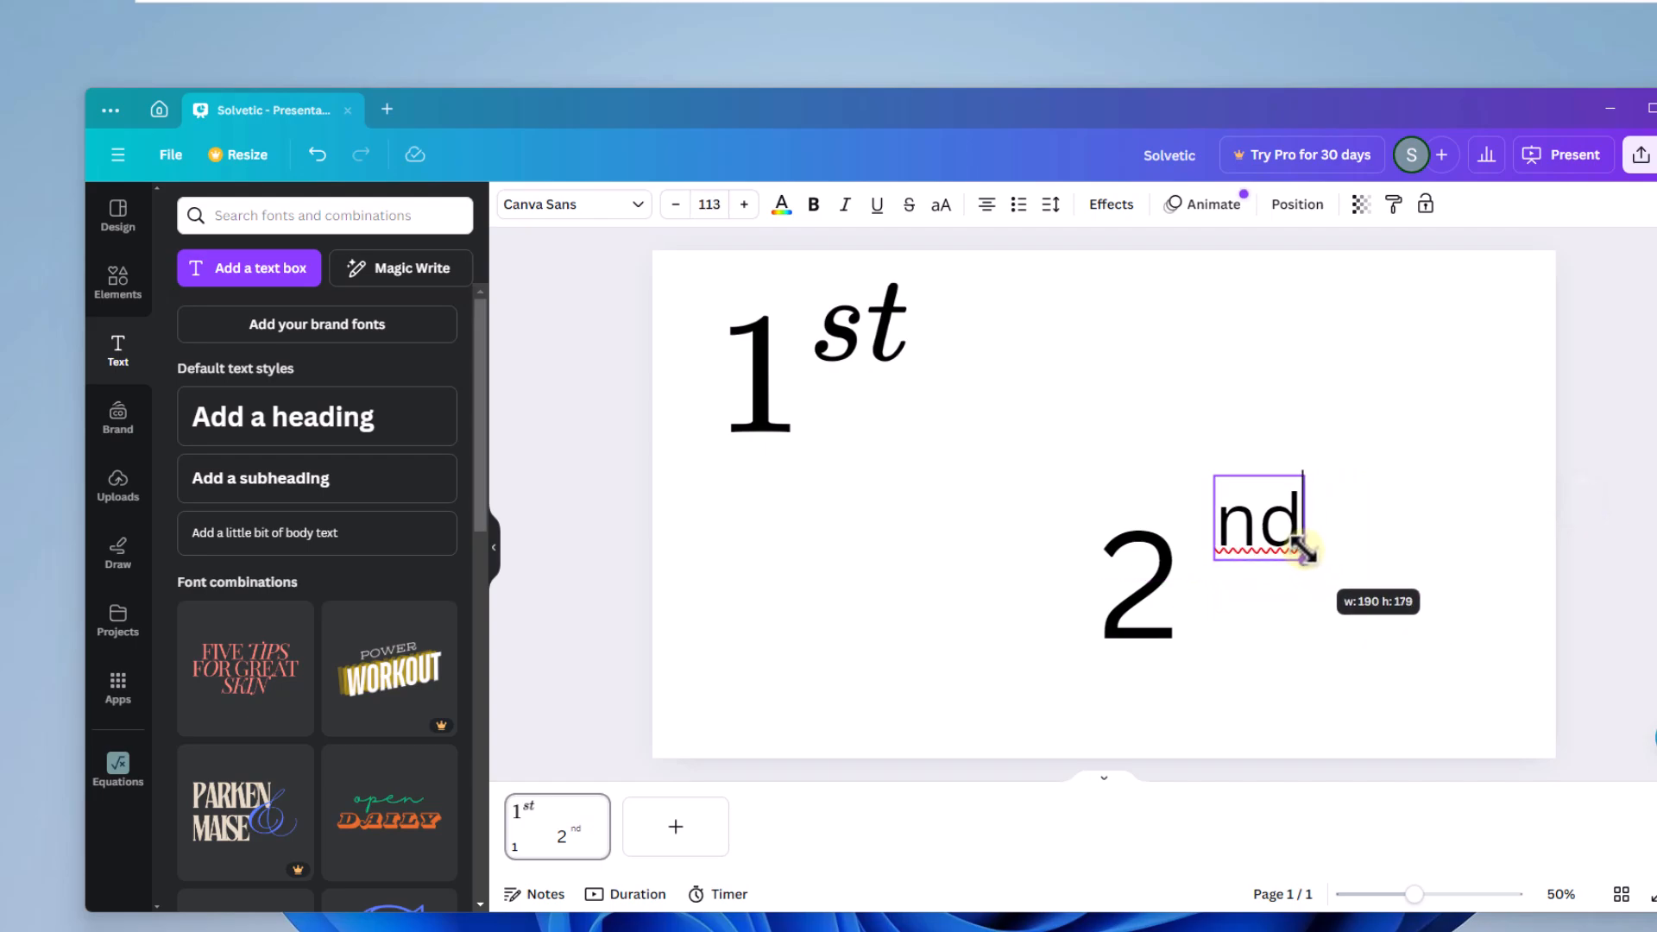
left_click(675, 205)
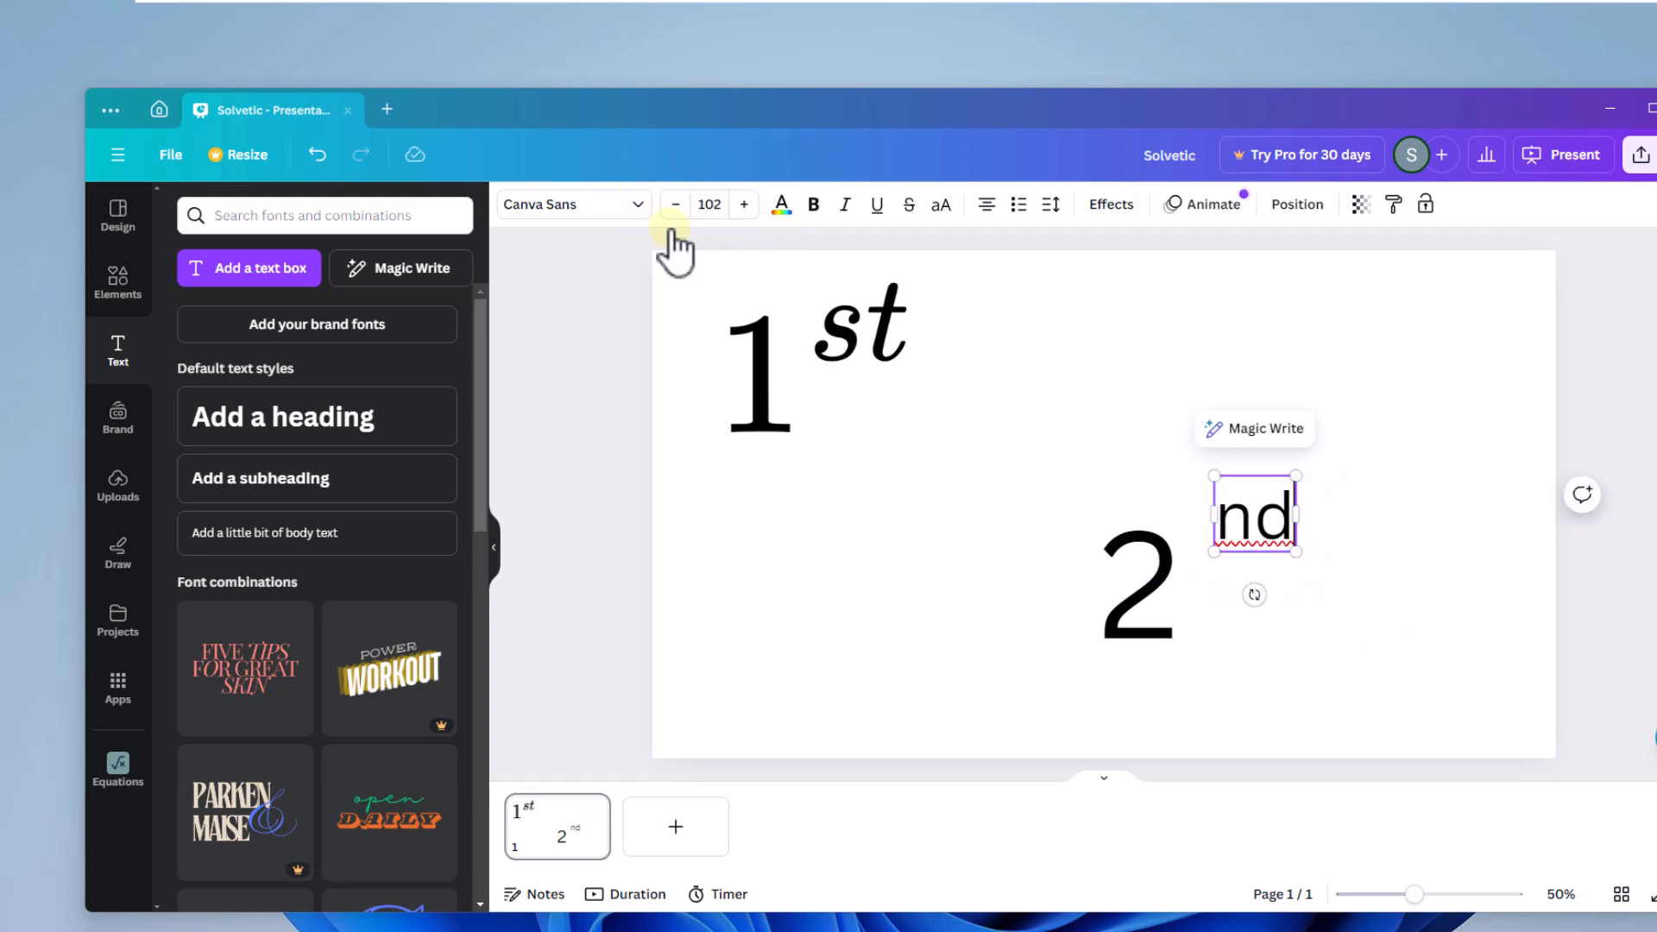